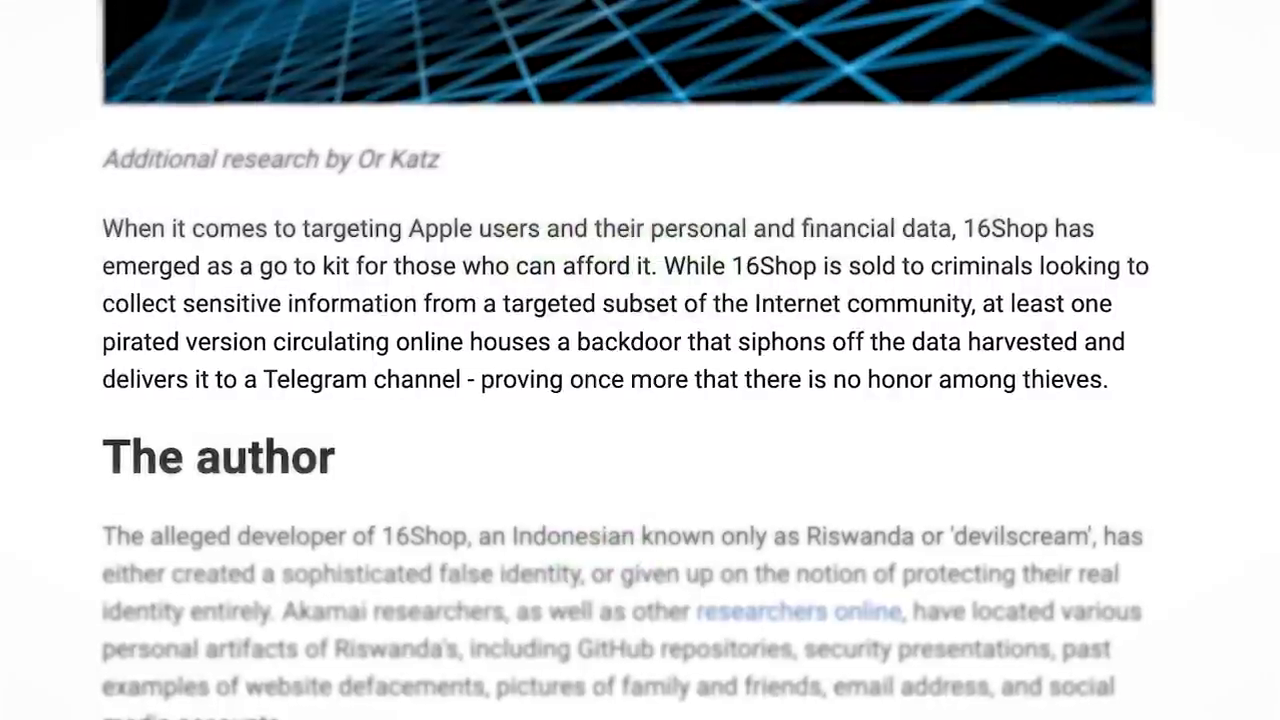
Highlight 'at least one pirated version circulating online' in yellow in the 16Shop paragraph
{"action": "left_click_drag", "start_coordinate": [986, 304], "coordinate": [462, 340]}
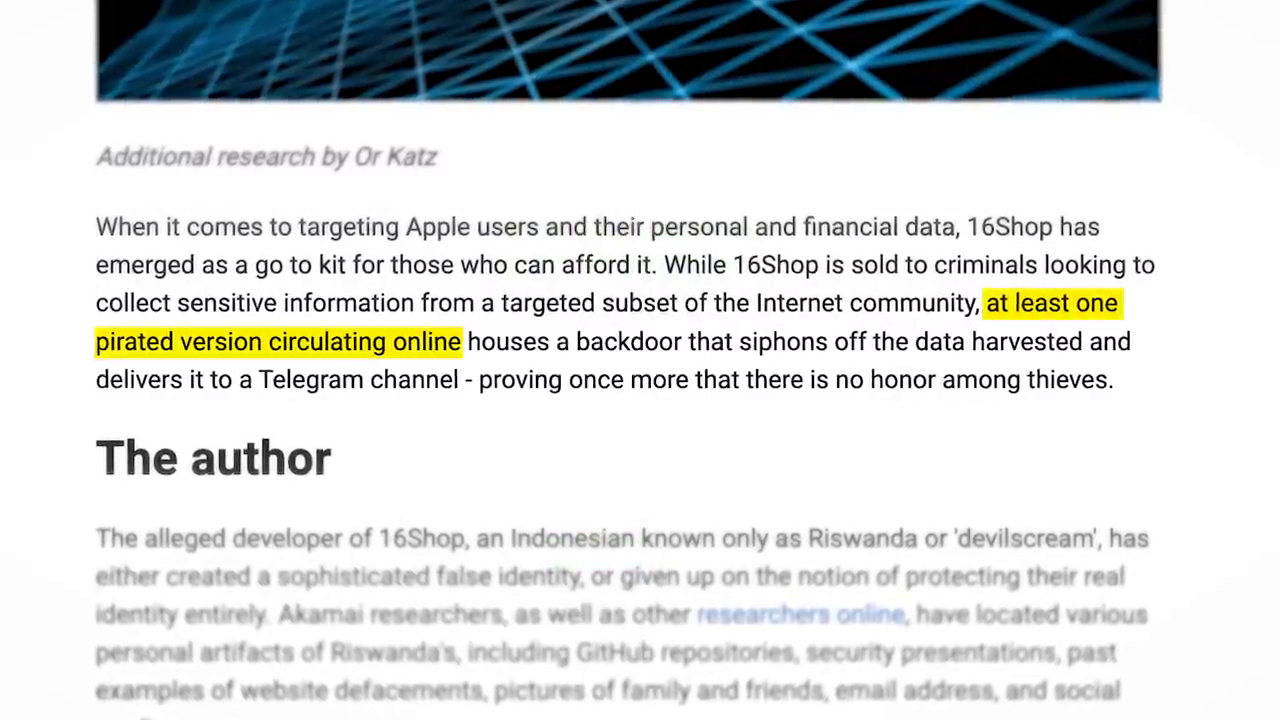